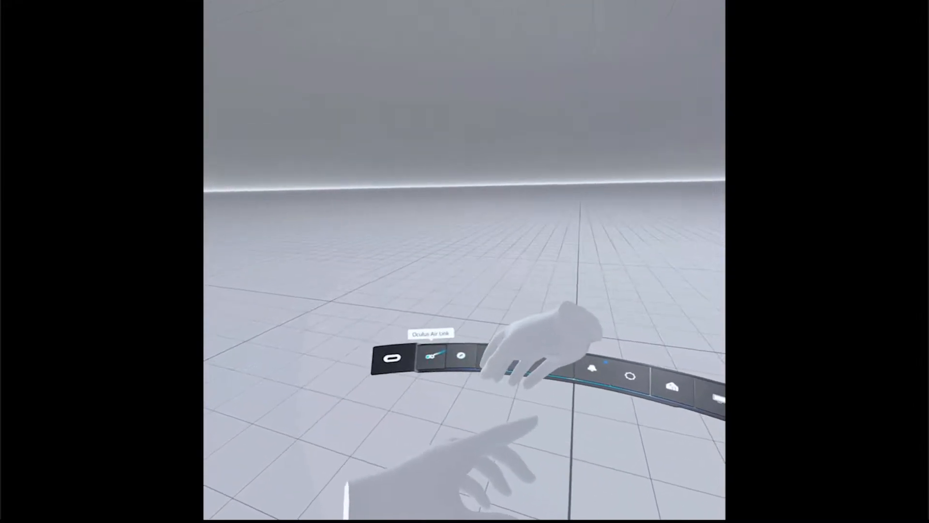
- Show the Air Link panel and set its bit rate to Fixed at 150 Mbps
click(430, 355)
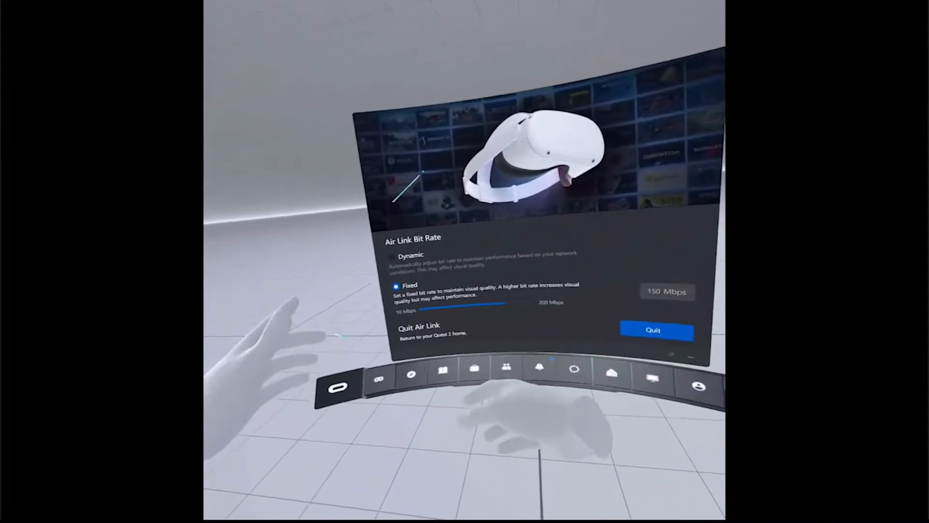
- Dismiss the Air Link panel so the Library can come into view
click(652, 330)
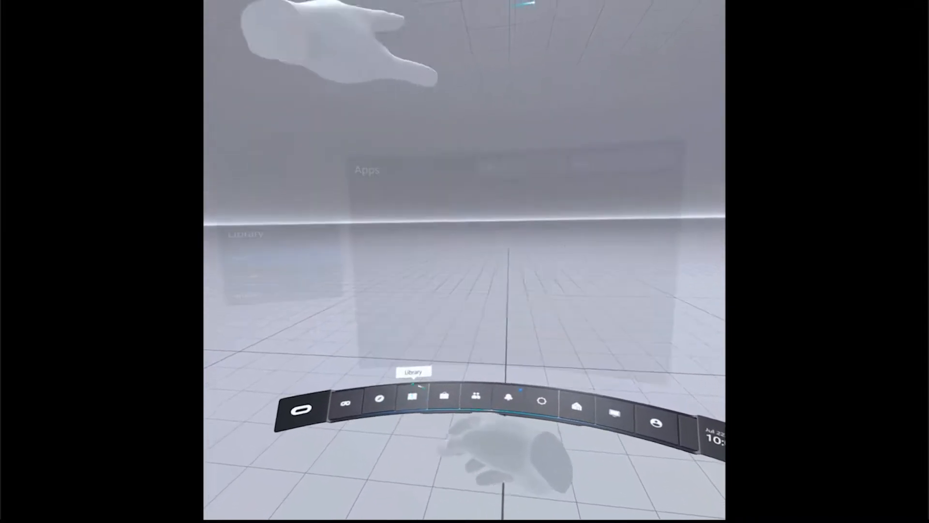
- Bring up the Library apps grid floating high, then the headset Settings window
click(413, 398)
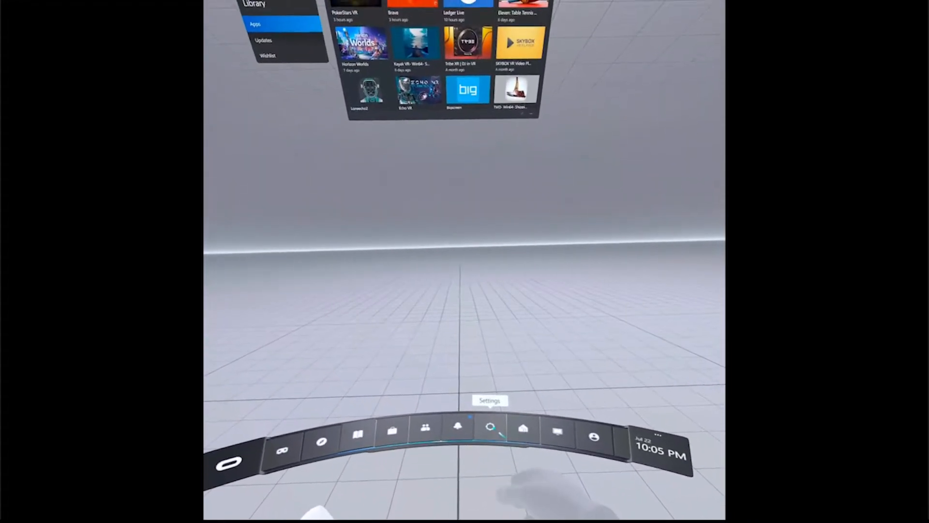
click(489, 427)
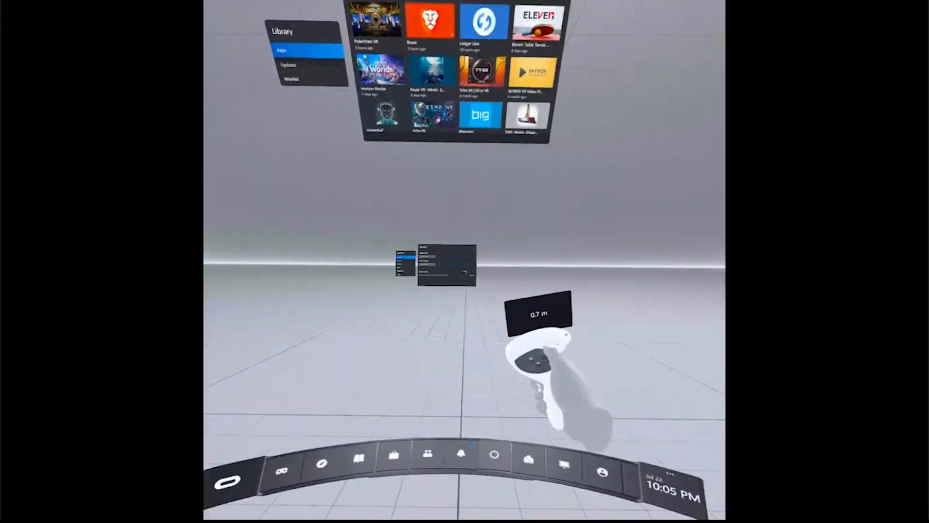